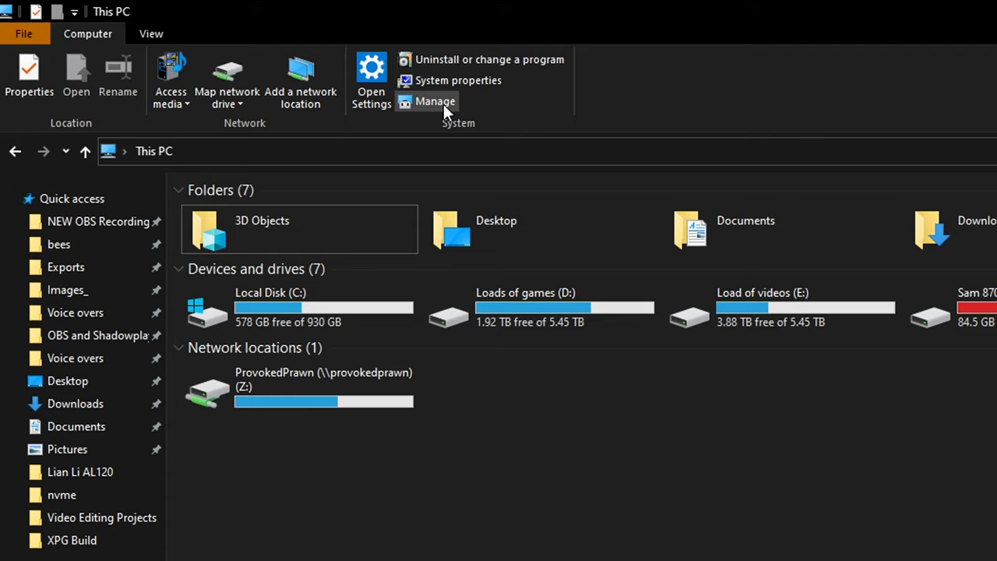
Open Computer Management from the This PC view using Manage
click(435, 101)
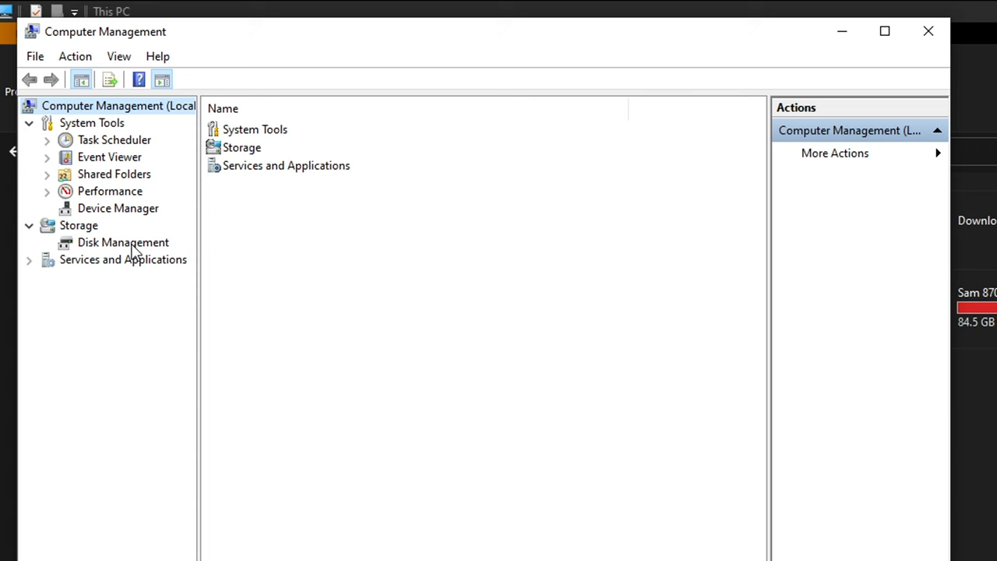
In Disk Management, initialise the 931 GB disk as GPT and create a simple volume
click(122, 243)
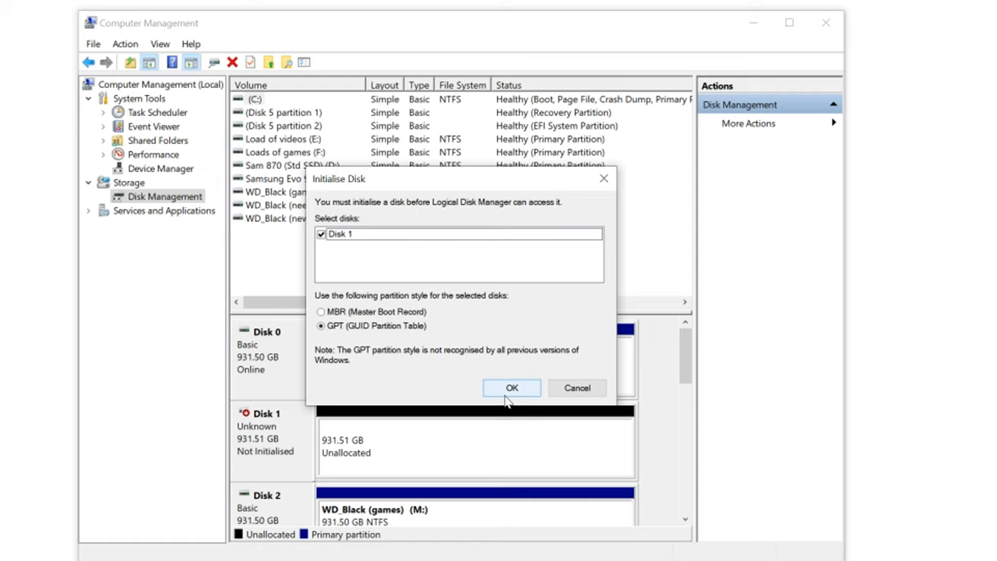
click(512, 388)
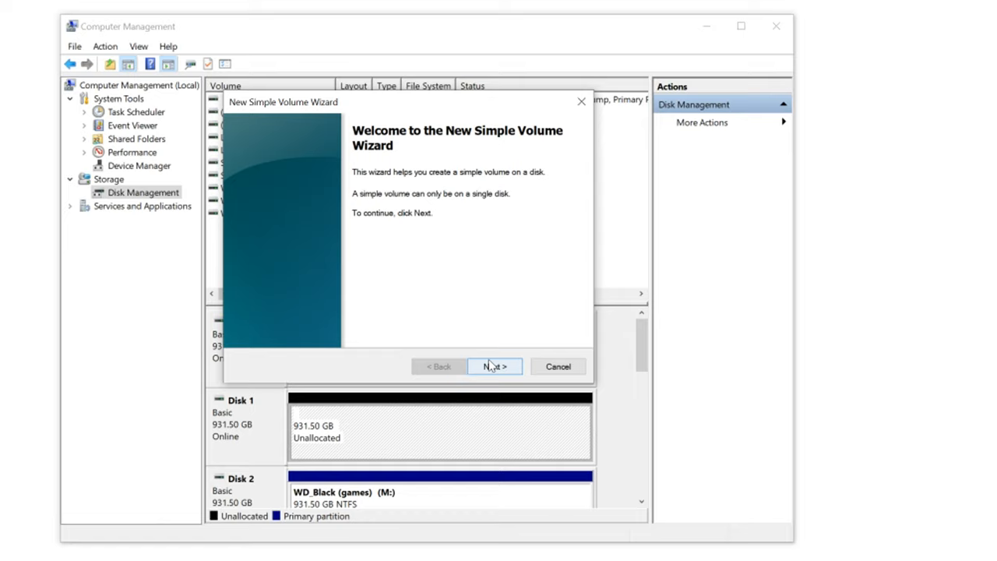
click(494, 366)
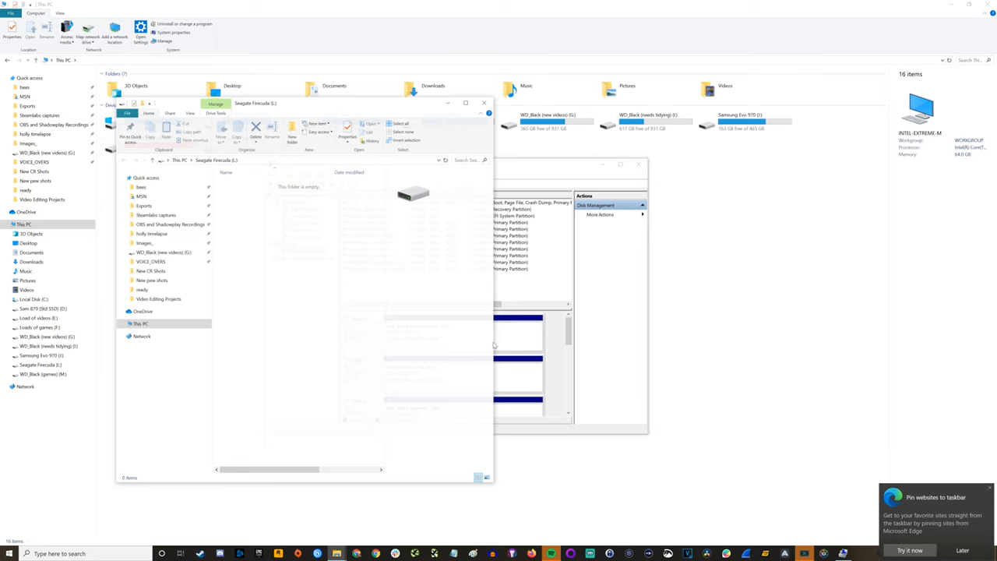
right_click(144, 149)
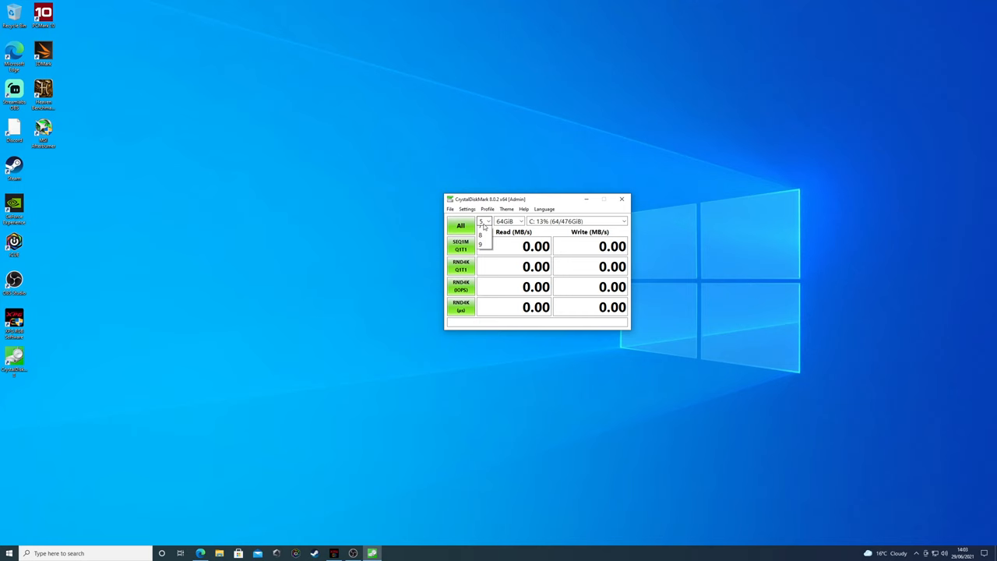
click(488, 222)
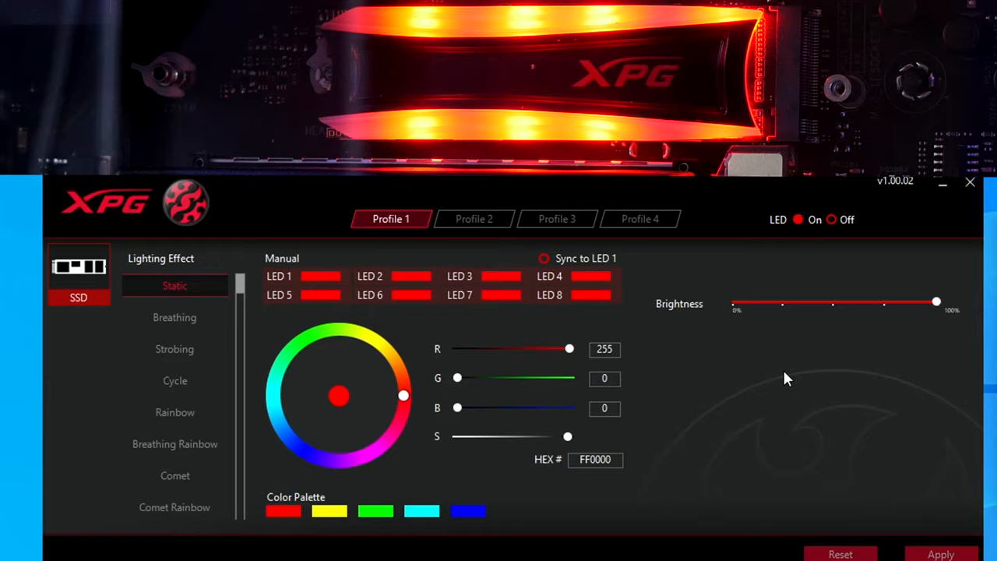
mouse_move(480, 434)
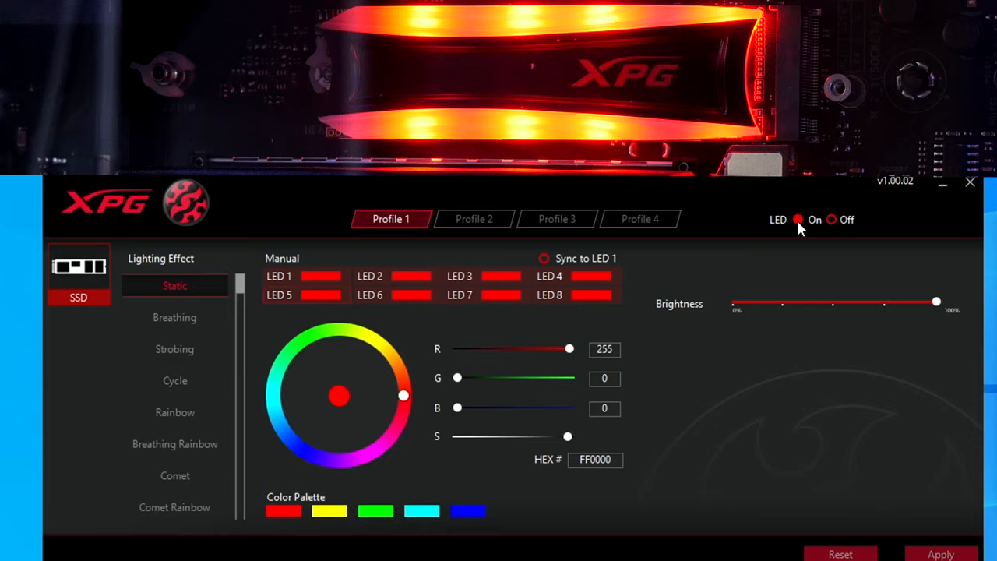
Colour the SSD's static LEDs red, blue and yellow, then choose the Breathing effect
click(468, 511)
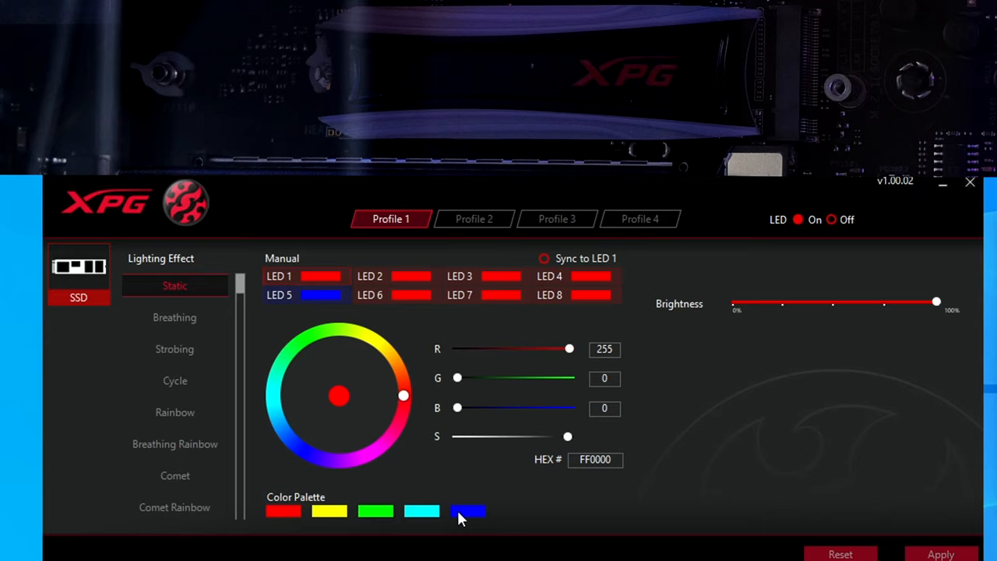
click(468, 511)
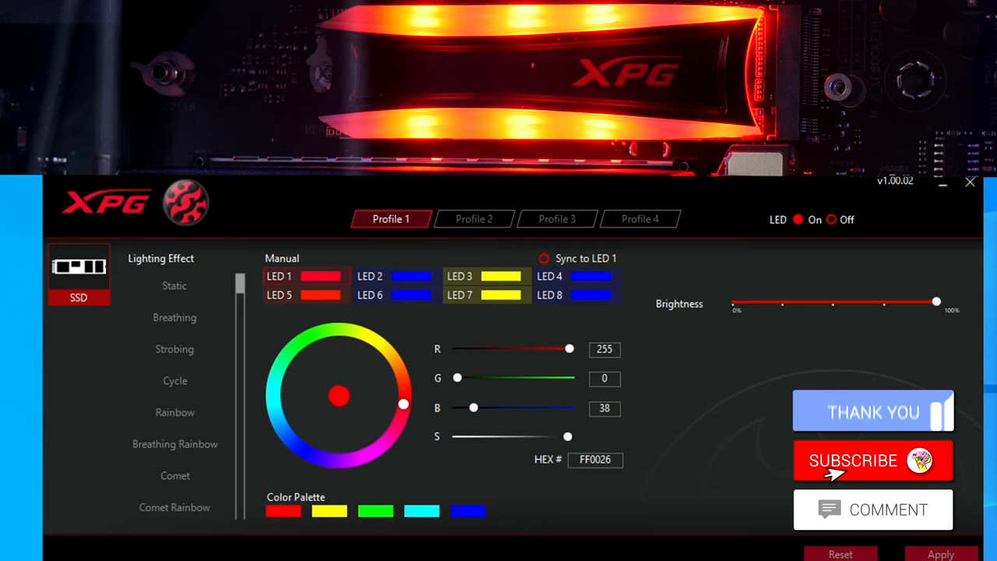
click(175, 317)
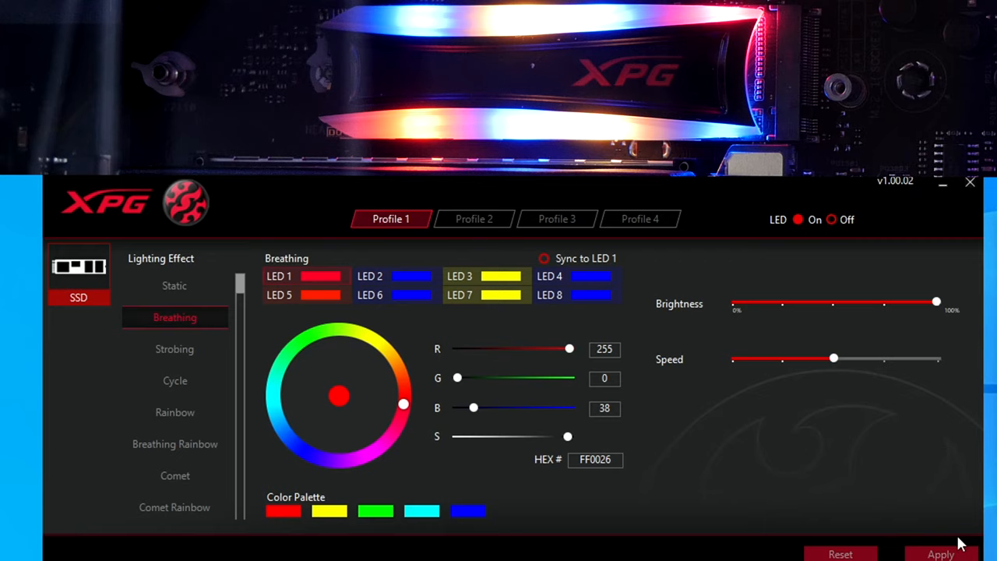
Apply multicolour and all-blue Breathing, then blue Strobing and Cycle effects
click(543, 258)
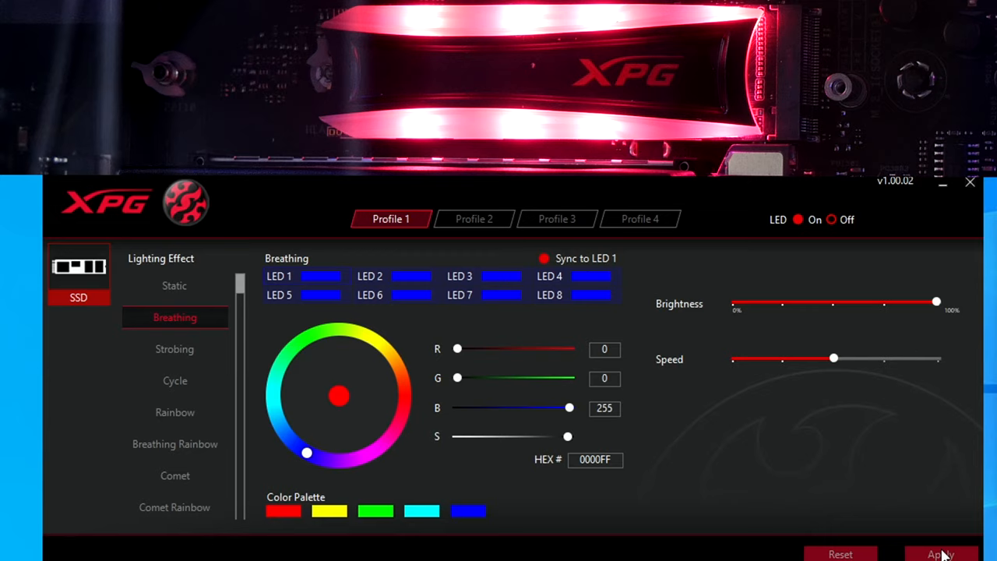
click(175, 348)
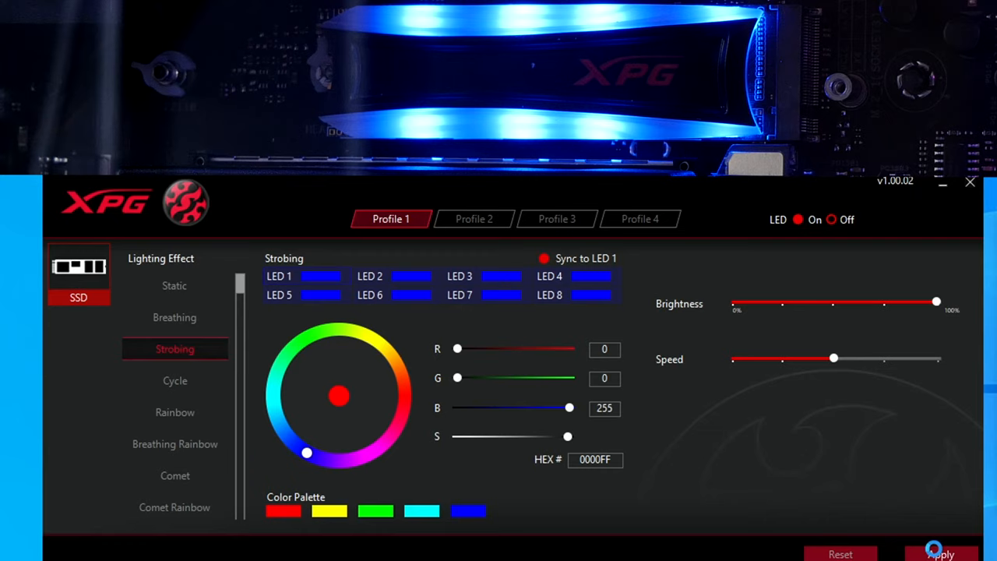
click(174, 380)
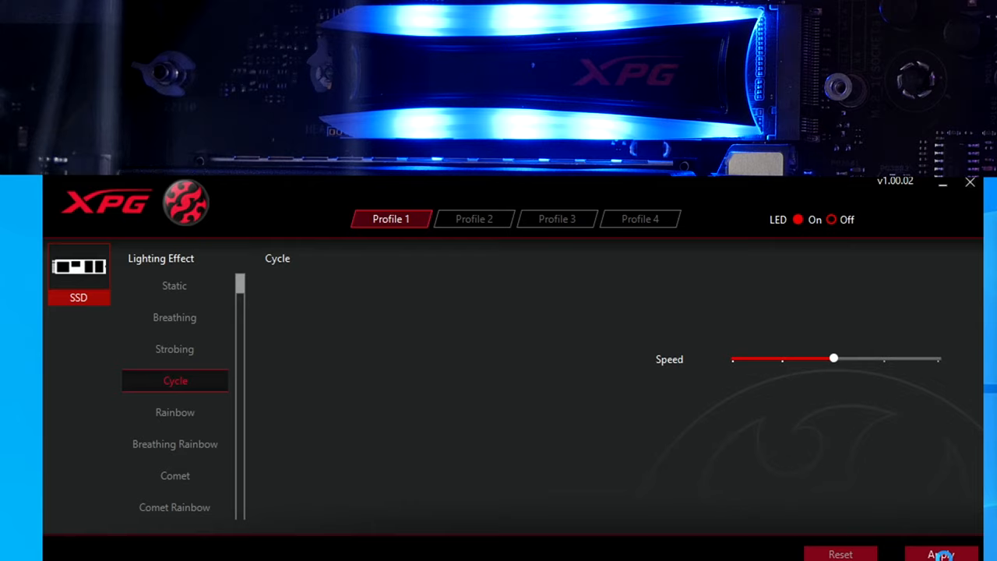
click(175, 413)
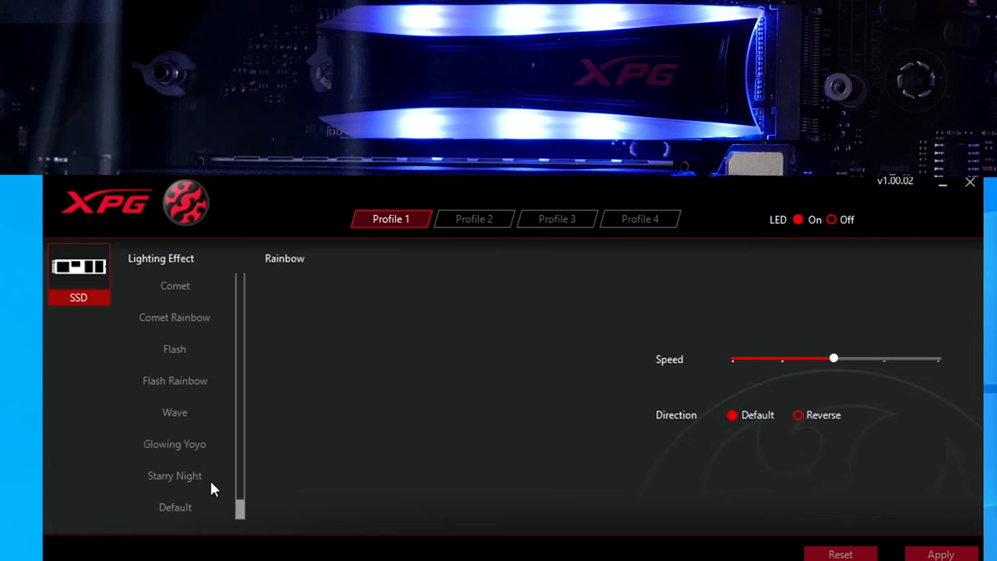
Apply Glowing Yoyo, Wave, Starry Night and Flash Rainbow effects in turn
click(175, 444)
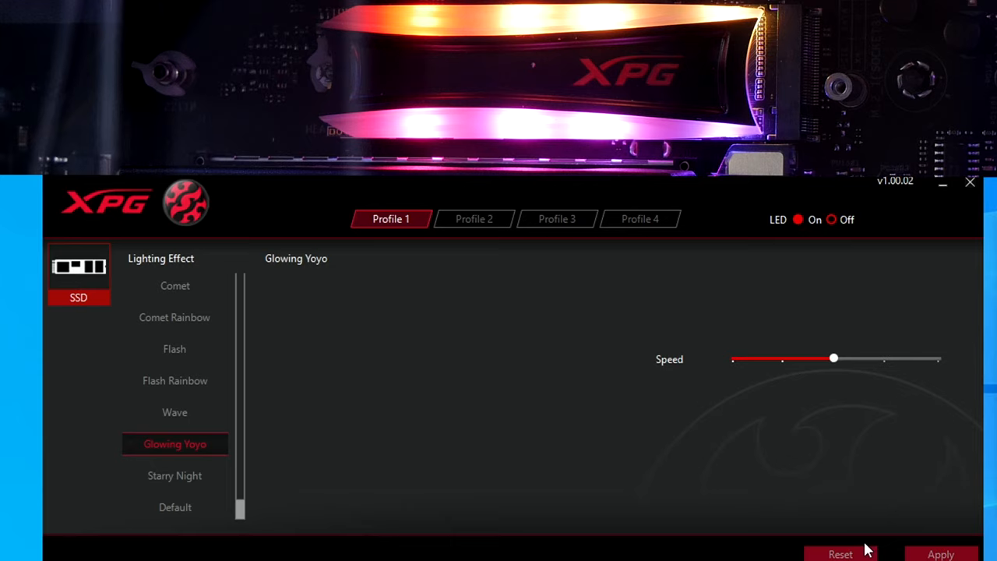
click(174, 412)
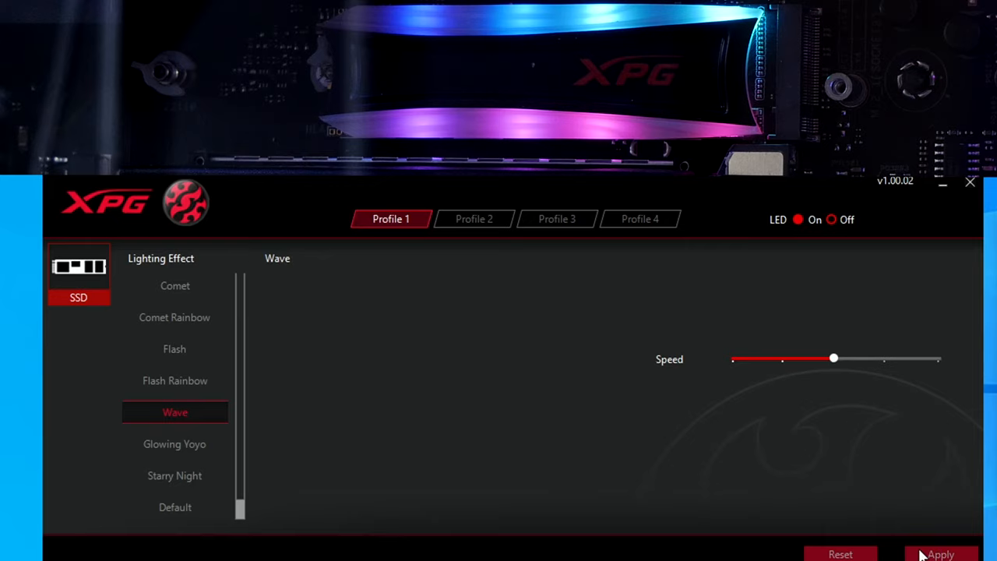
click(174, 475)
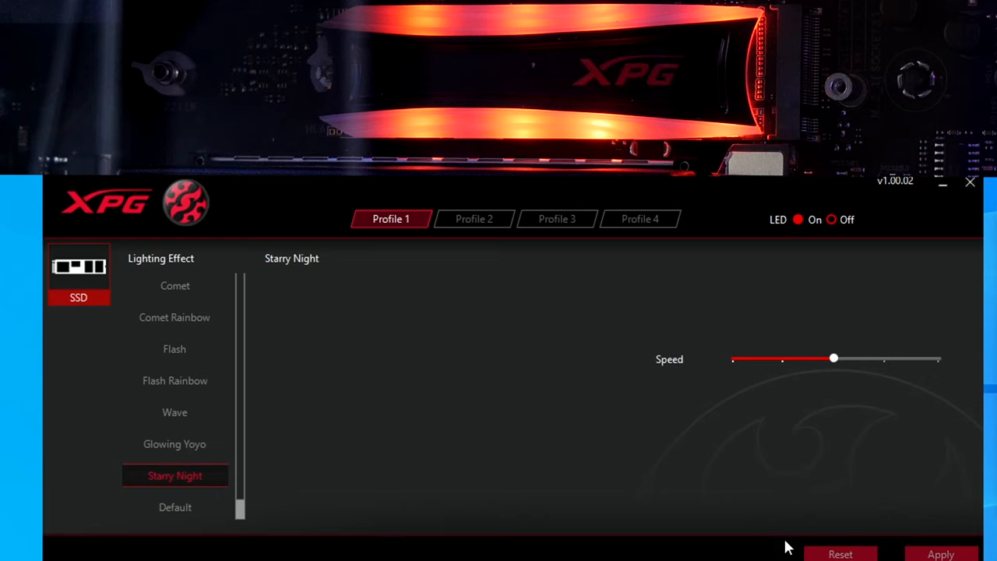
click(942, 553)
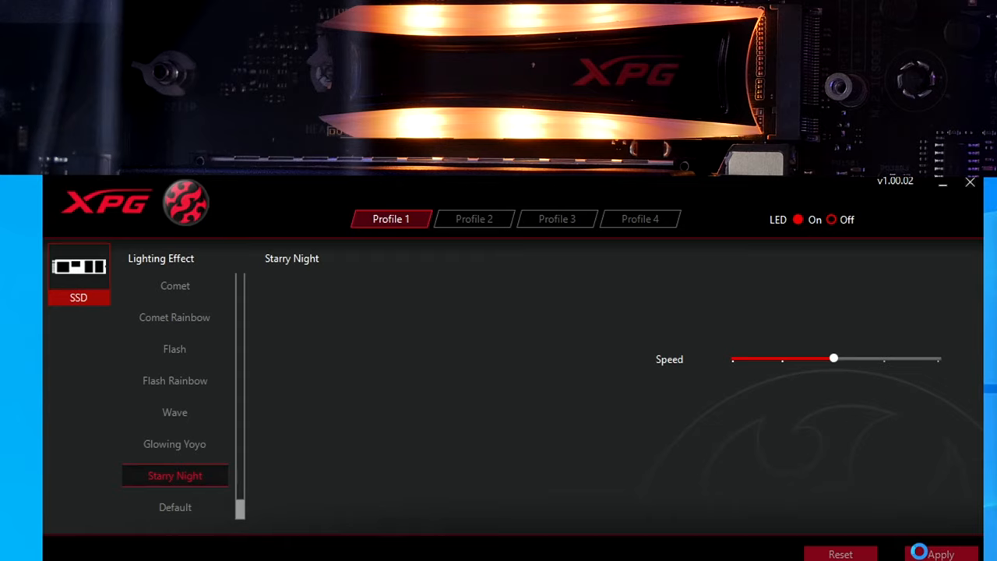
click(175, 380)
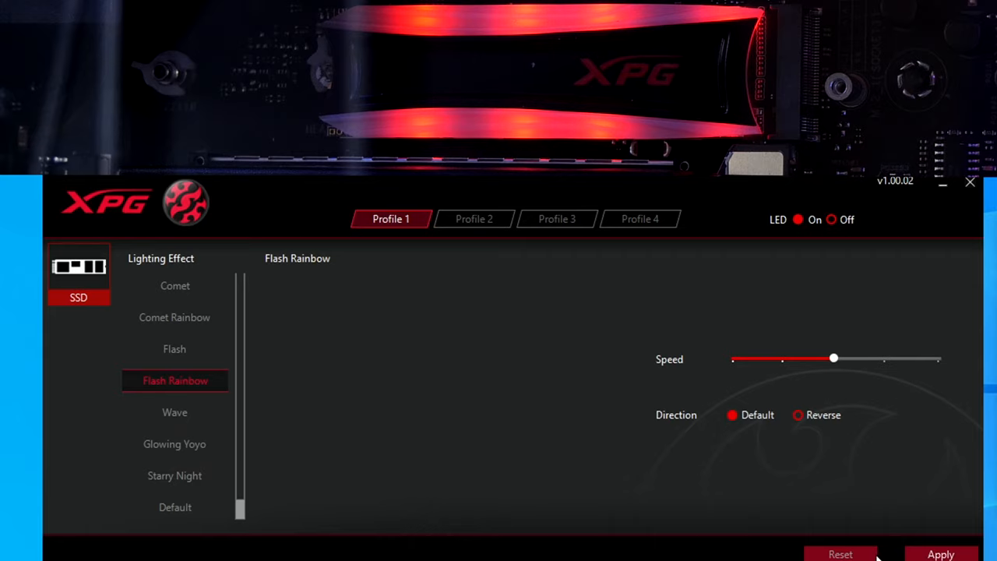
click(174, 349)
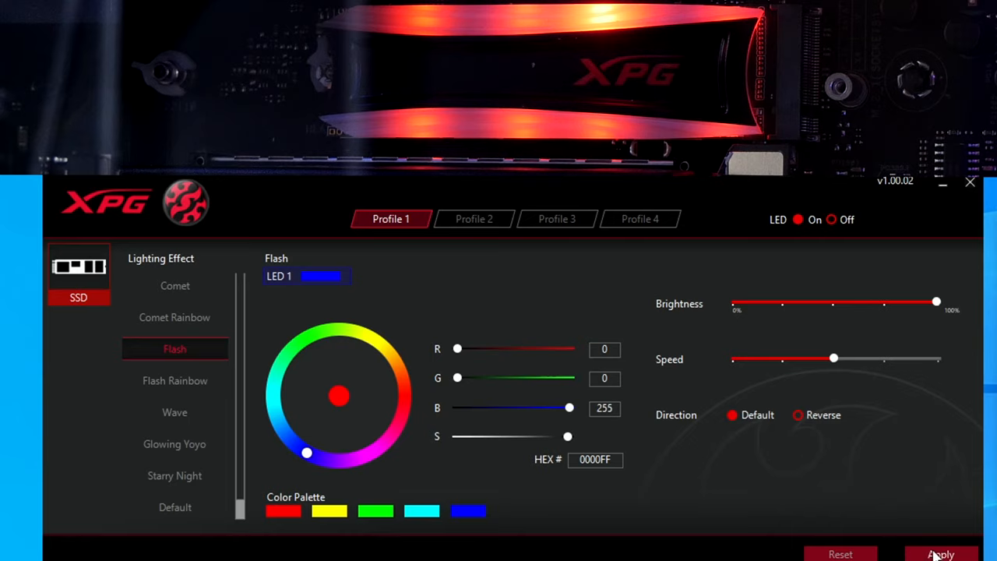